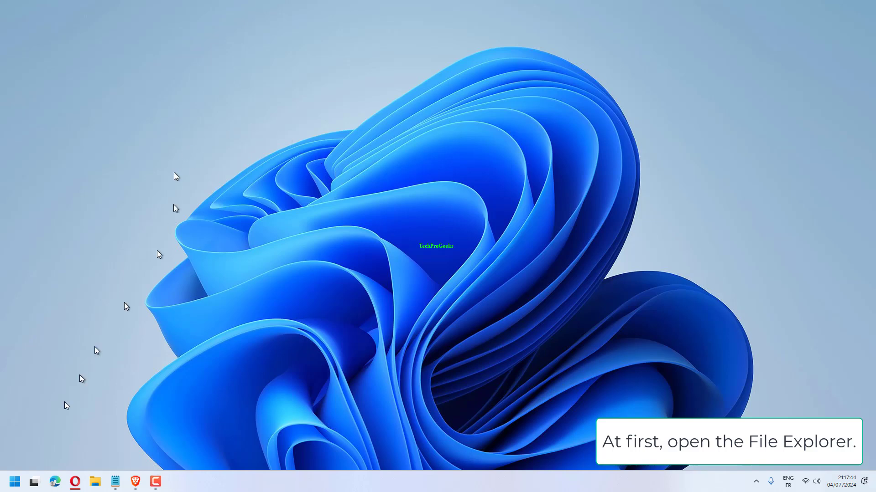
- Right-click the Start button to show the Quick Link menu of system tools
right_click(16, 481)
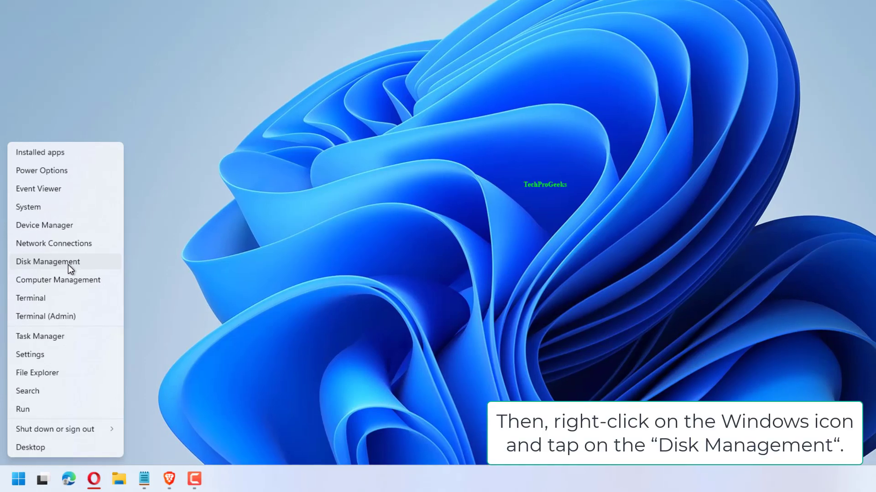
- Open Disk Management and inspect the removable 7.22 GB FAT32 drive D: volume's actions
click(48, 262)
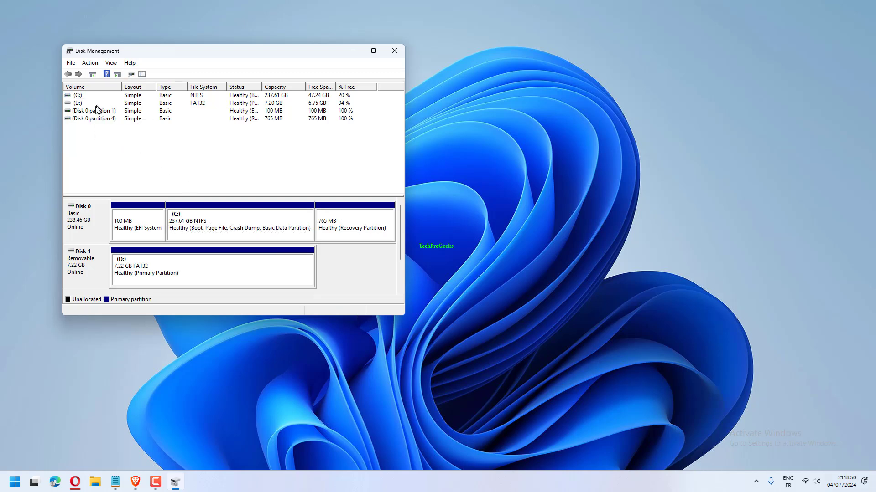
right_click(78, 95)
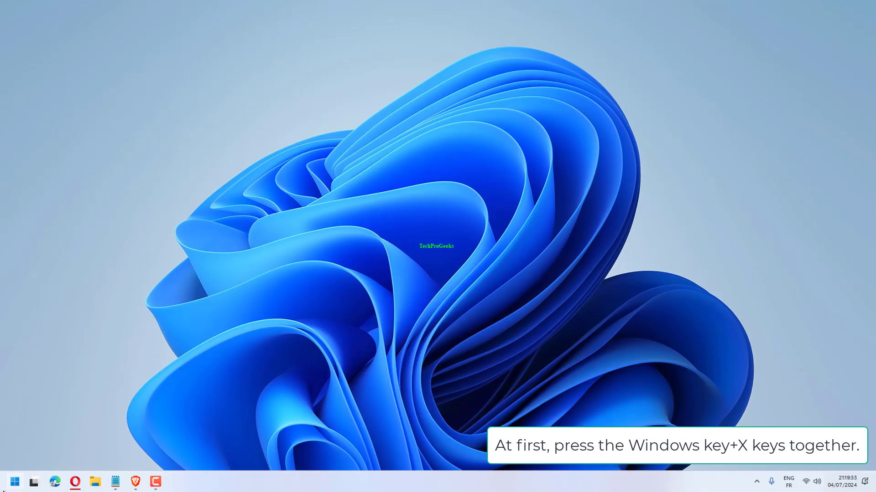
- Use Win+X to launch Device Manager and show the USB controllers
key(Win+X)
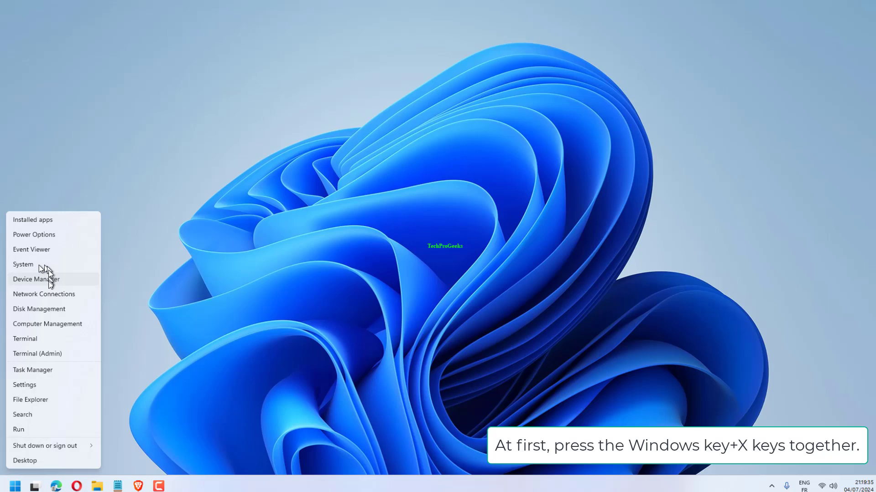
click(36, 279)
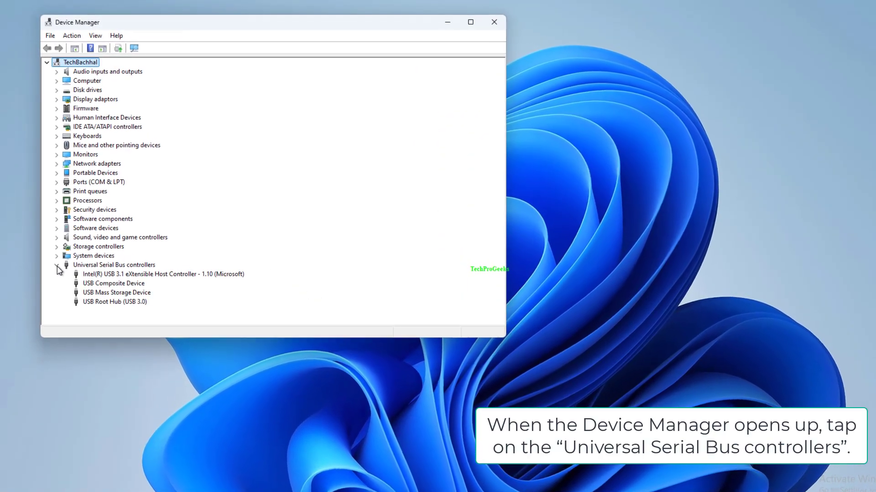
- Auto-update the Intel USB 3.1 host controller driver; the best driver is already installed
right_click(163, 293)
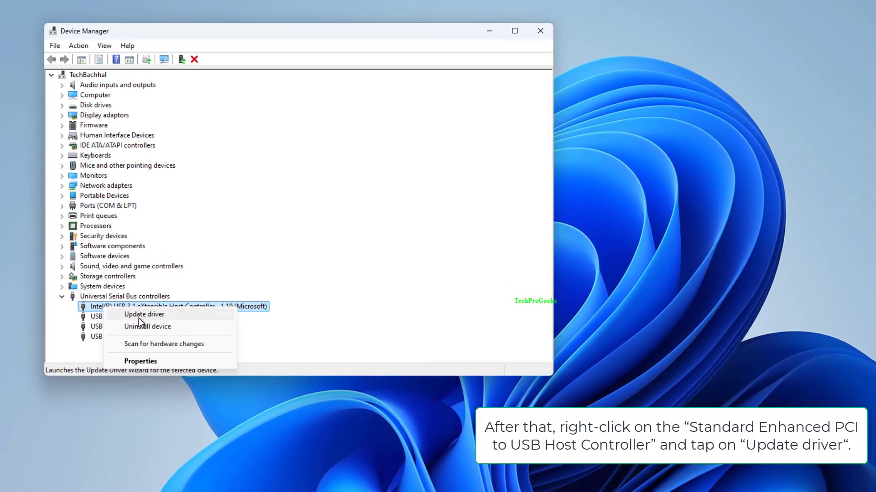
click(144, 315)
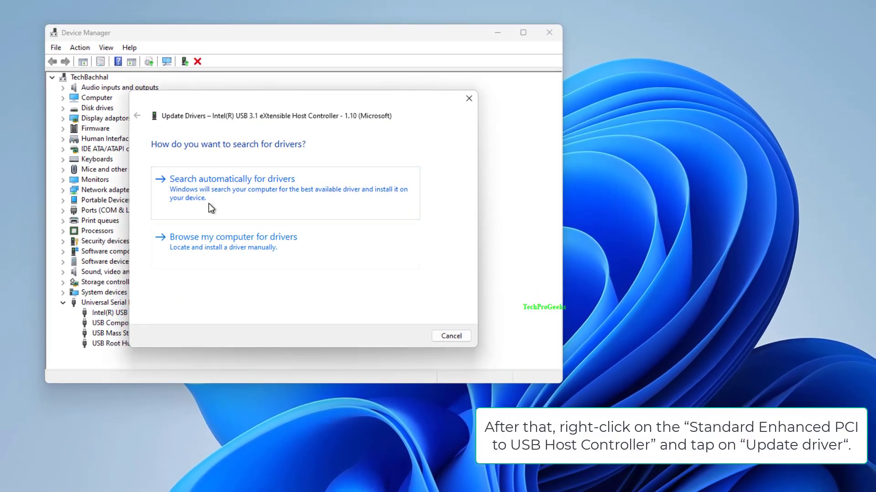
click(231, 179)
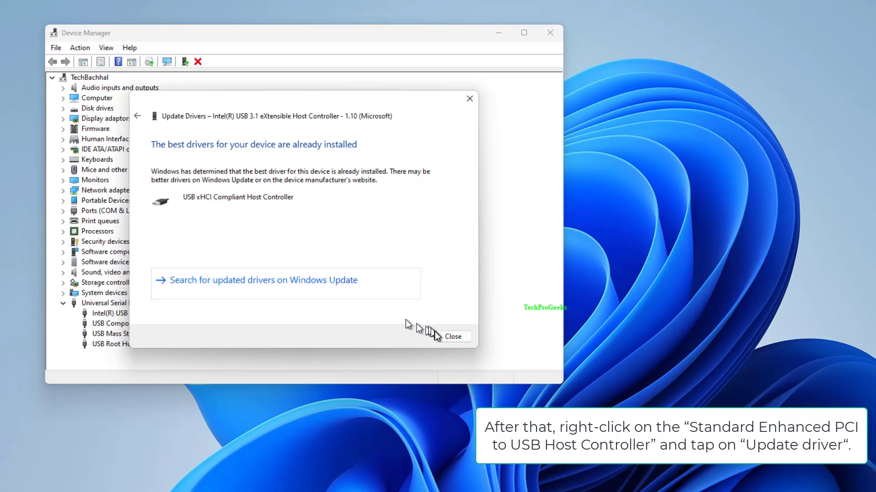
click(453, 336)
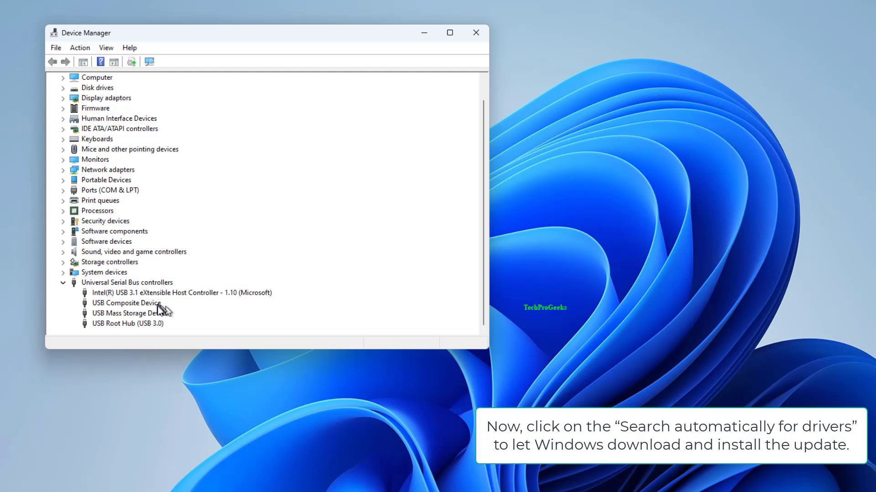
- Uninstall the USB Composite Device, confirm removal, and close Device Manager
right_click(126, 303)
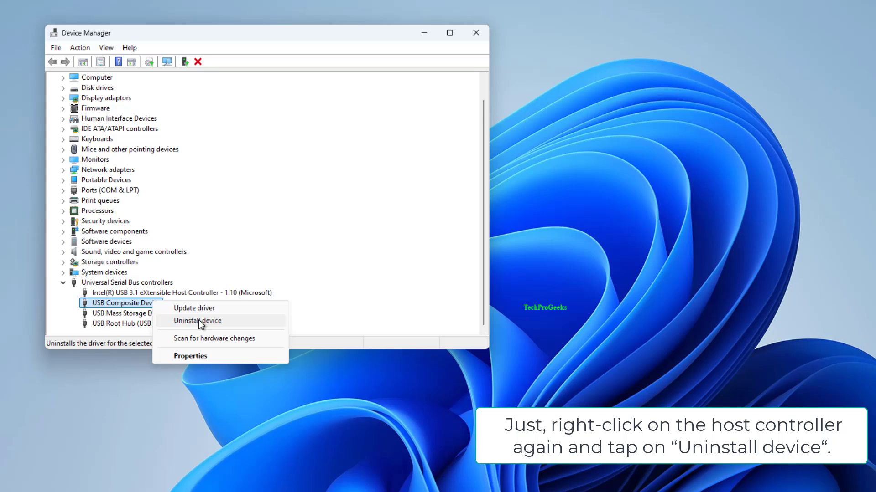
mouse_move(234, 332)
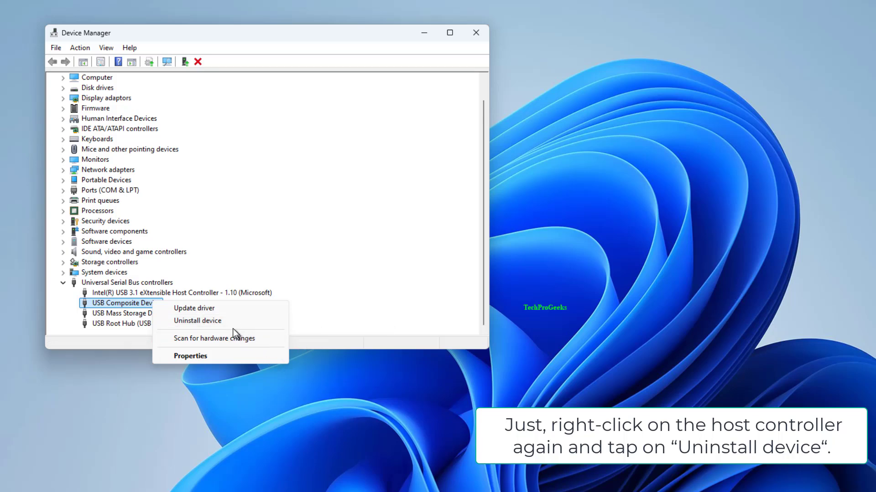
click(197, 321)
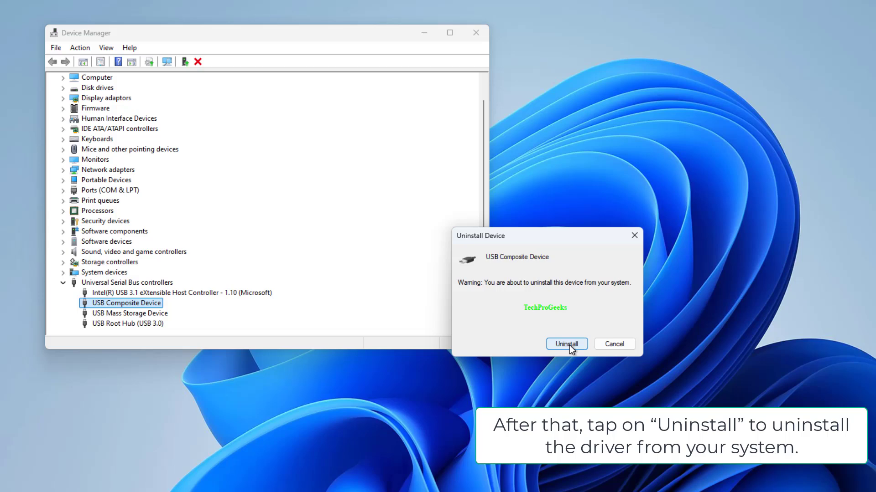
click(566, 344)
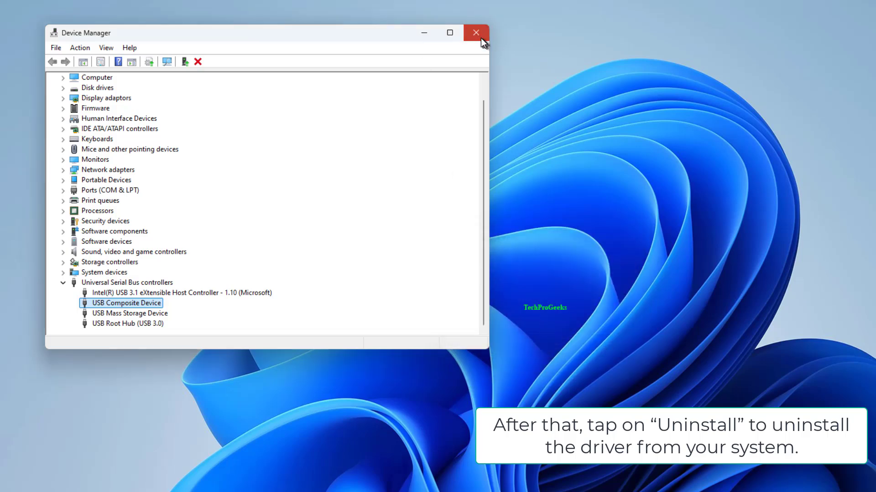
click(476, 32)
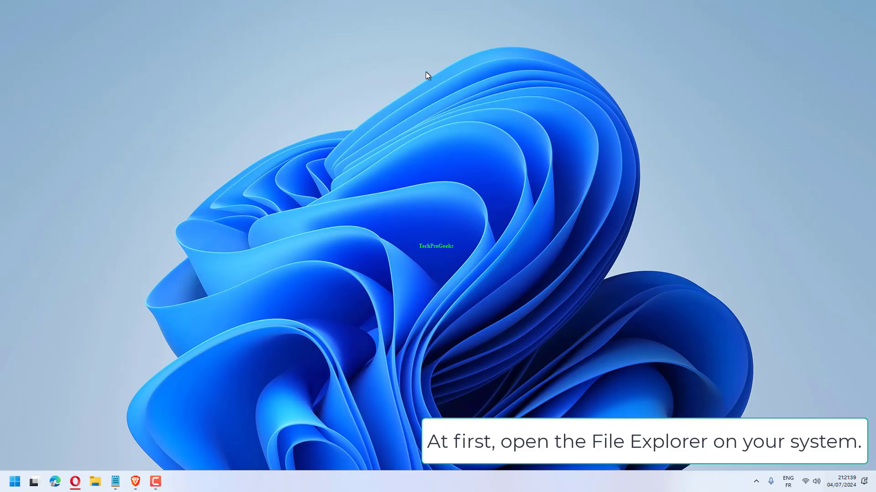
- Open This PC in File Explorer and enable showing hidden items
click(96, 482)
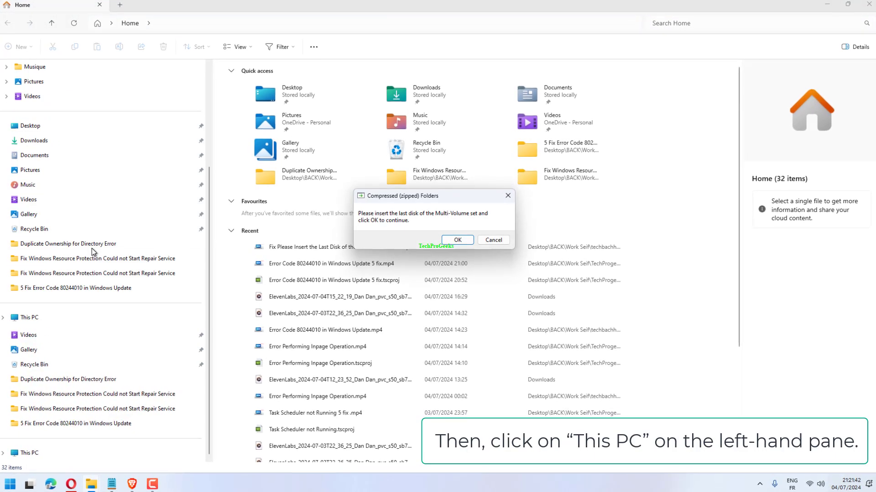
click(29, 317)
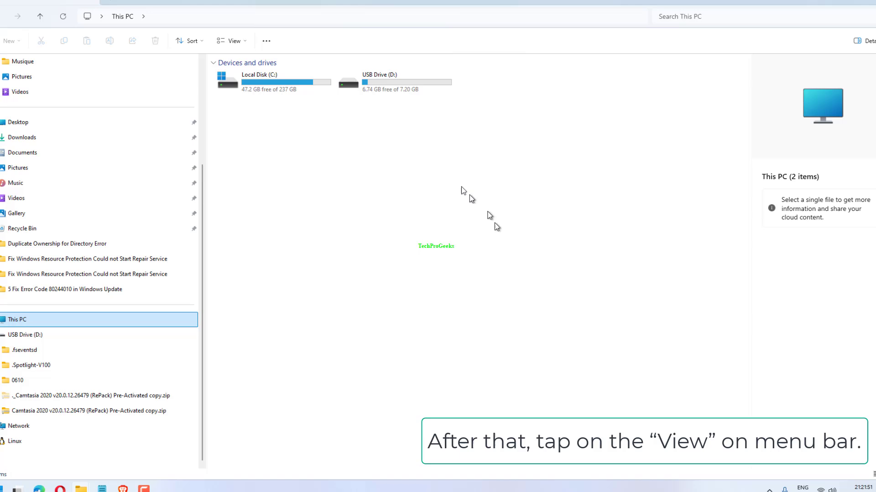
click(223, 40)
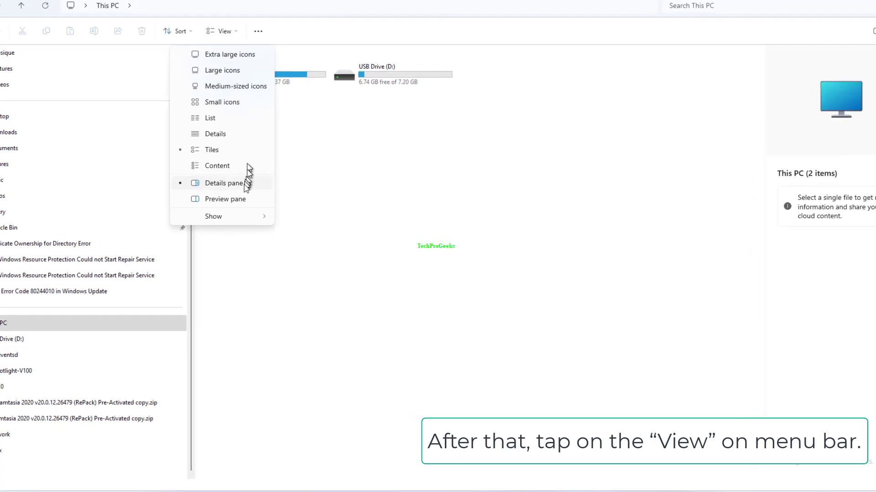
click(213, 216)
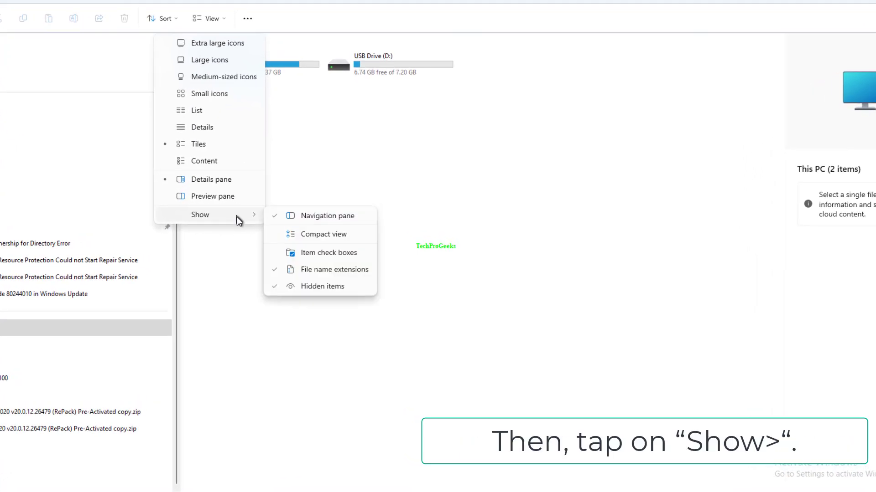
mouse_move(302, 293)
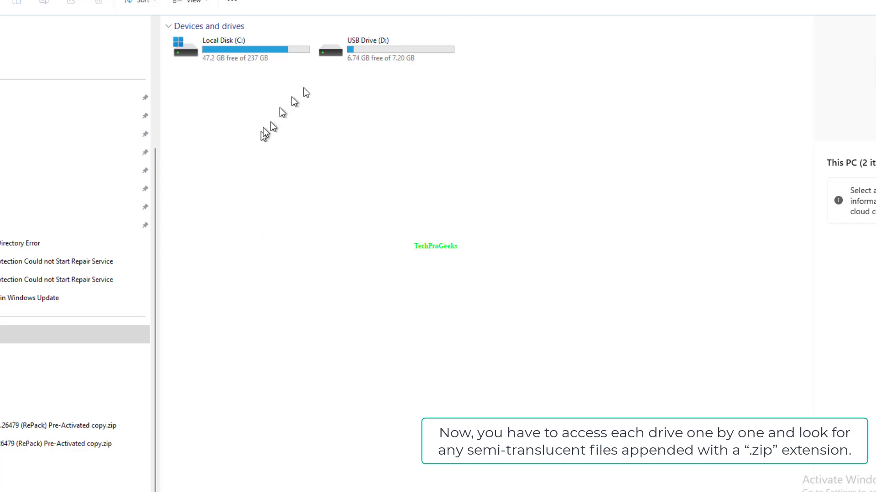
mouse_move(306, 93)
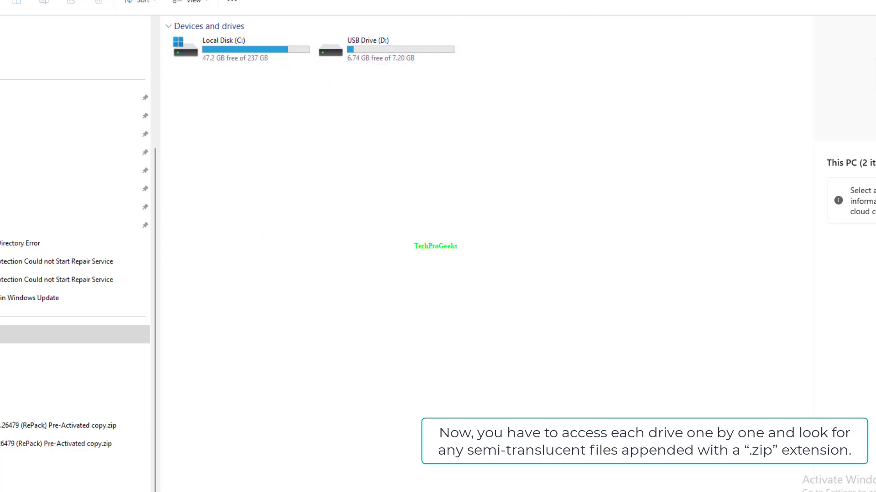
- Open Local Disk (C:) to check for semi-translucent hidden zip files
click(229, 1)
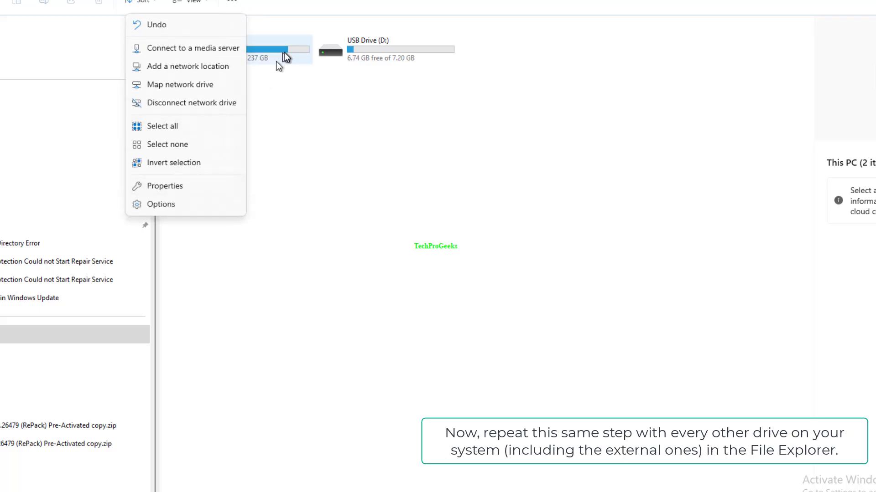
right_click(233, 54)
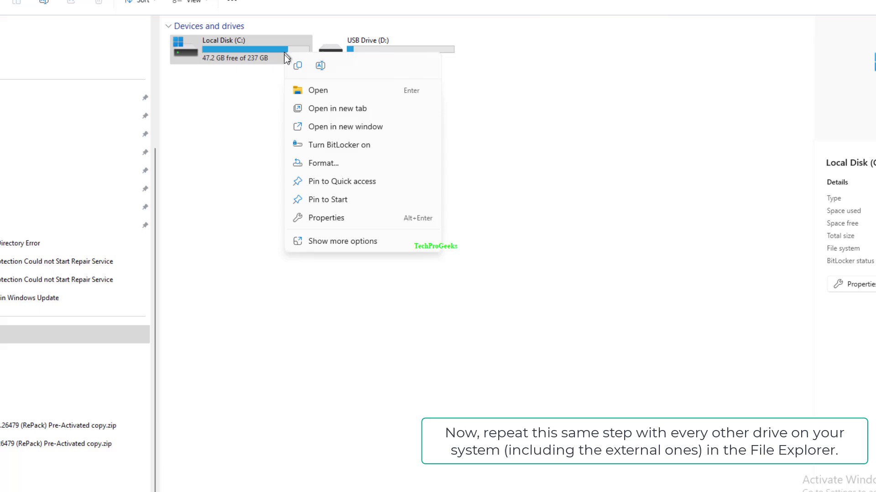
click(246, 186)
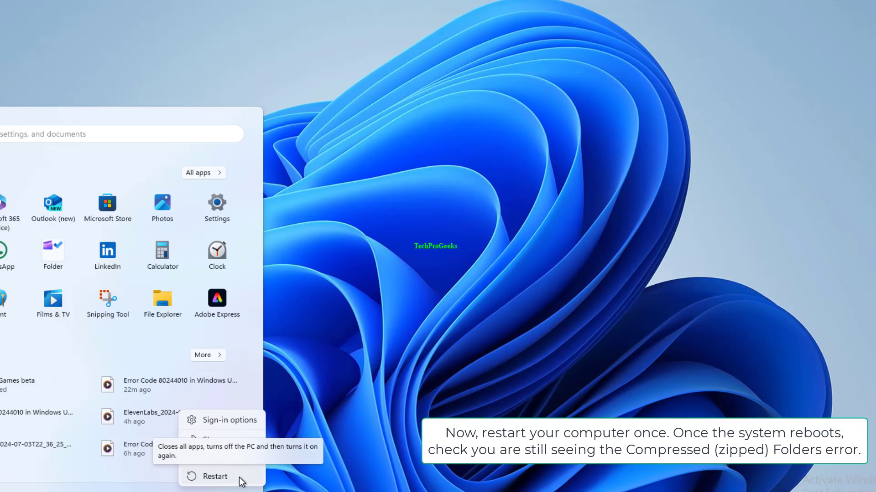
mouse_move(240, 477)
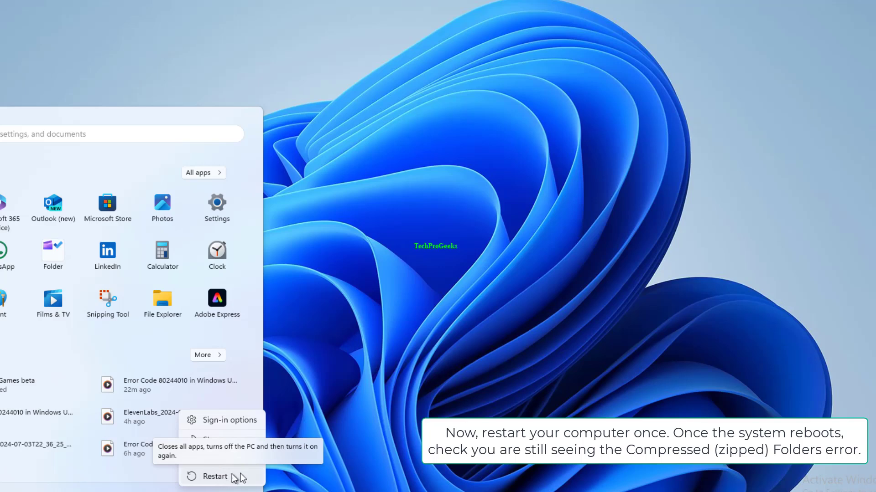
- Restart the computer from the Start menu's power options
click(215, 477)
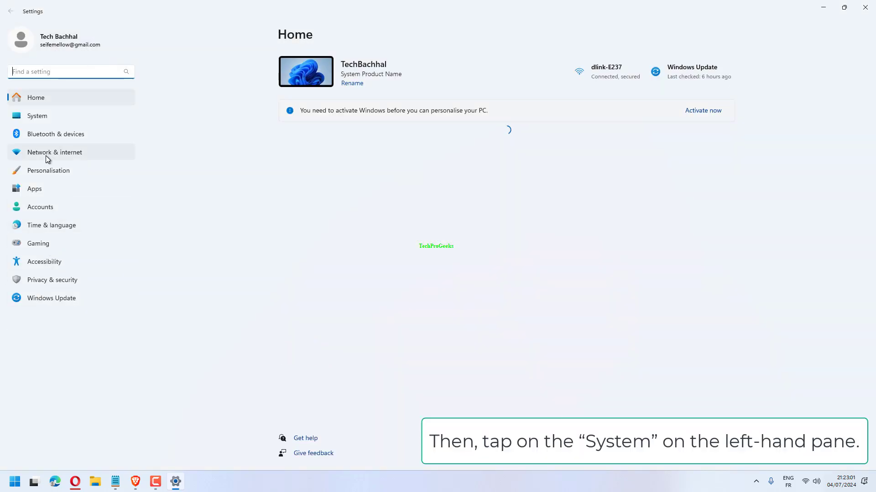
- Open System settings and scroll down to the Troubleshoot entry
click(36, 116)
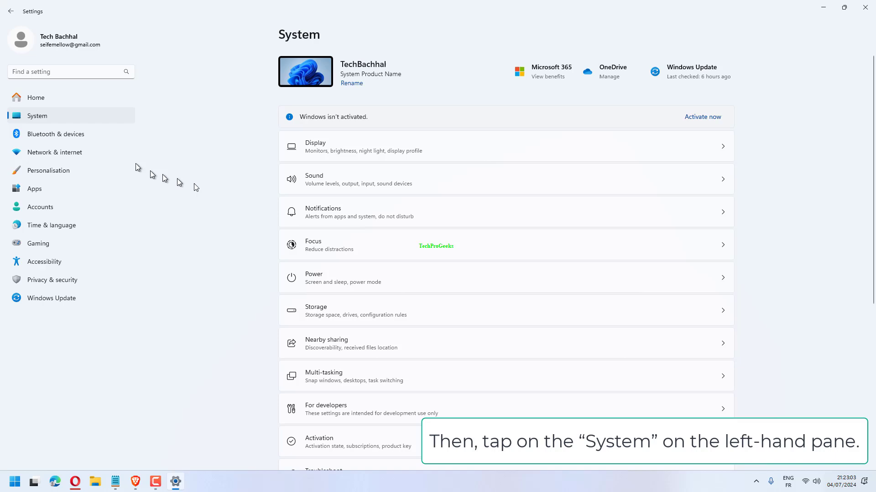
scroll(down, 3)
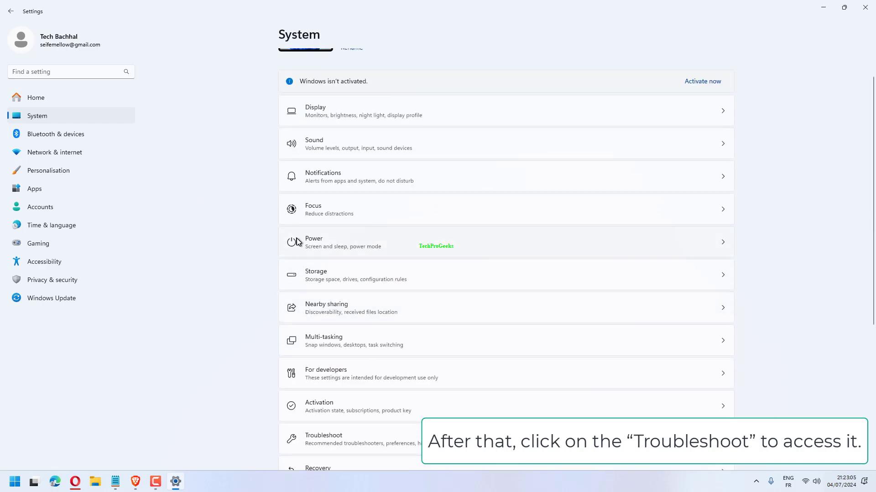
scroll(down, 3)
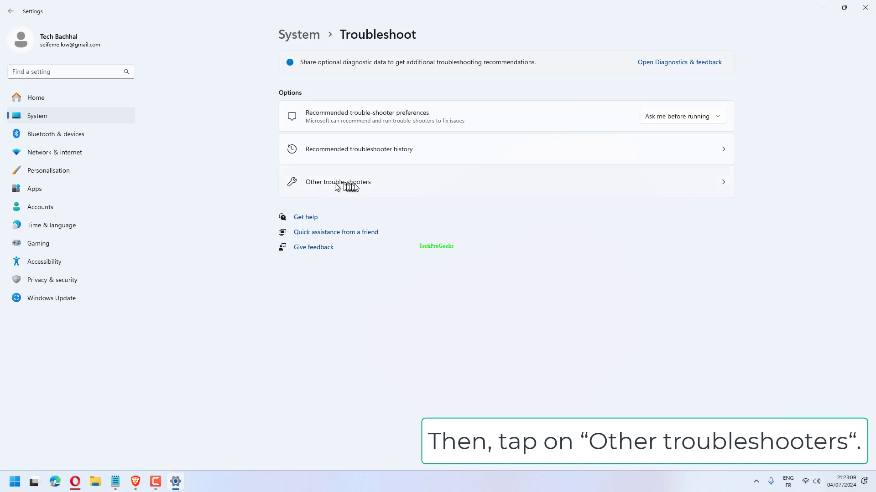
- Open Other trouble-shooters and scroll through Audio, Network, Bluetooth, Camera and more
click(338, 182)
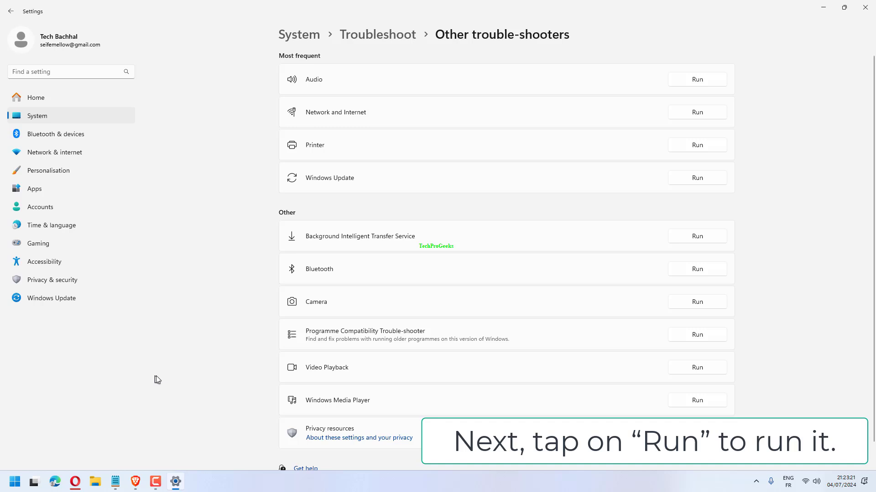
scroll(down, 3)
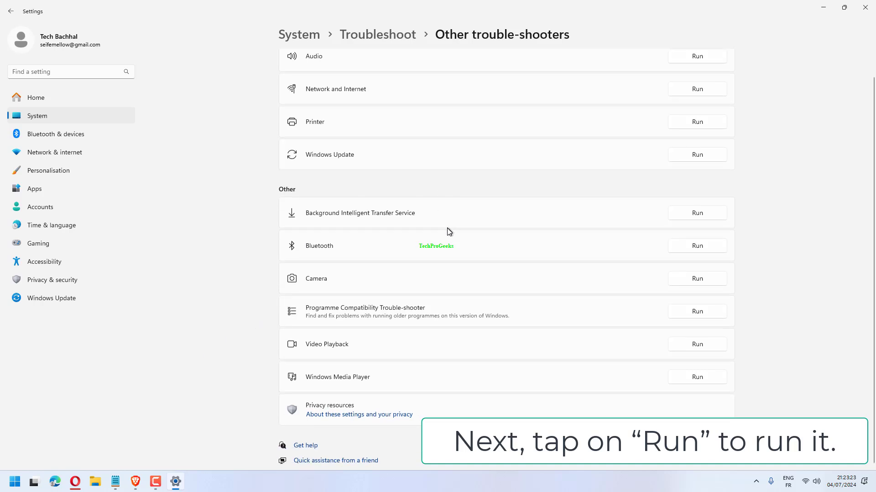